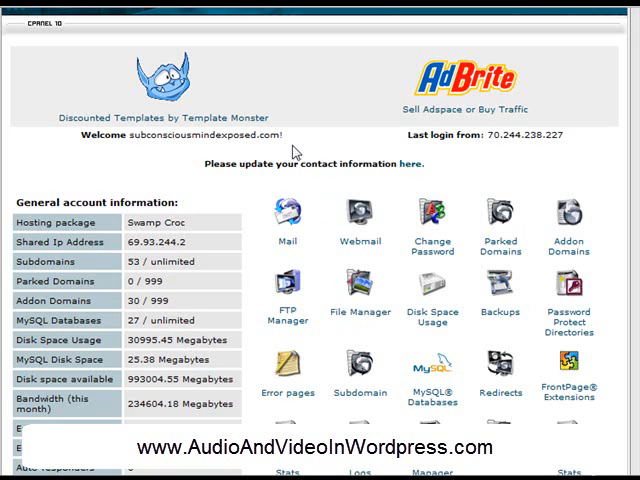
mouse_move(224, 266)
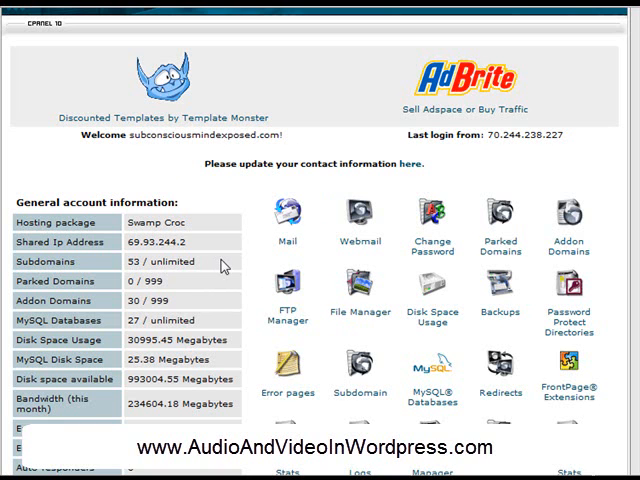
mouse_move(292, 252)
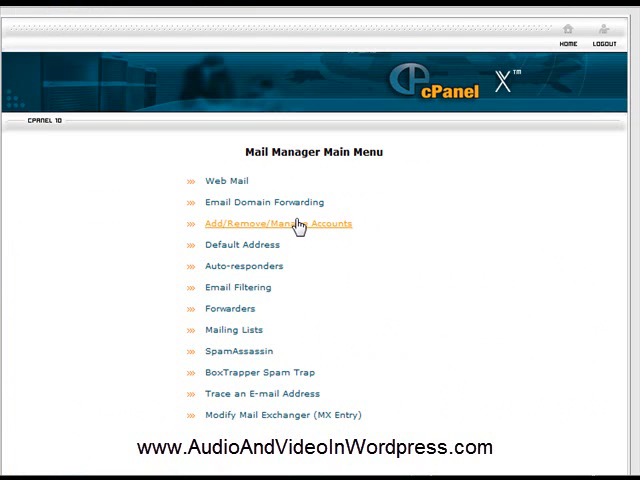
Show the Add/Remove/Manage Accounts list and review it down to the last accounts.
click(280, 224)
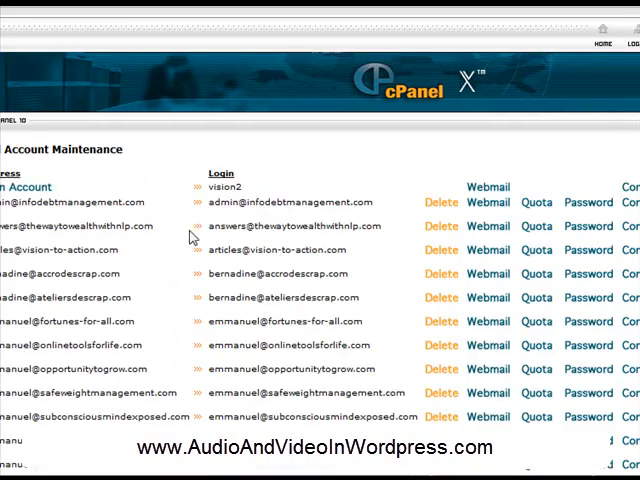
scroll(down, 3)
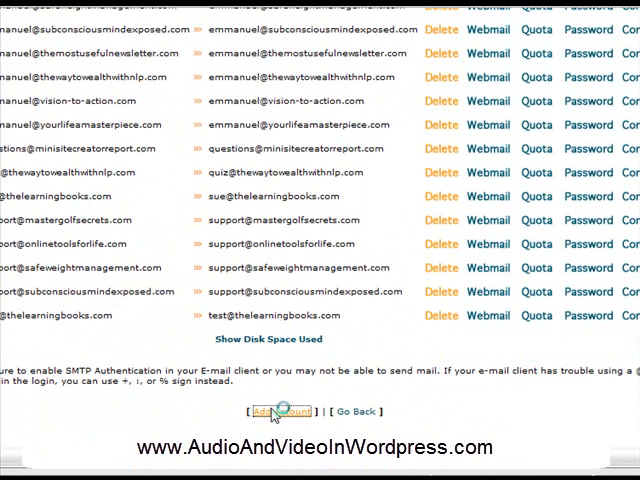
click(284, 412)
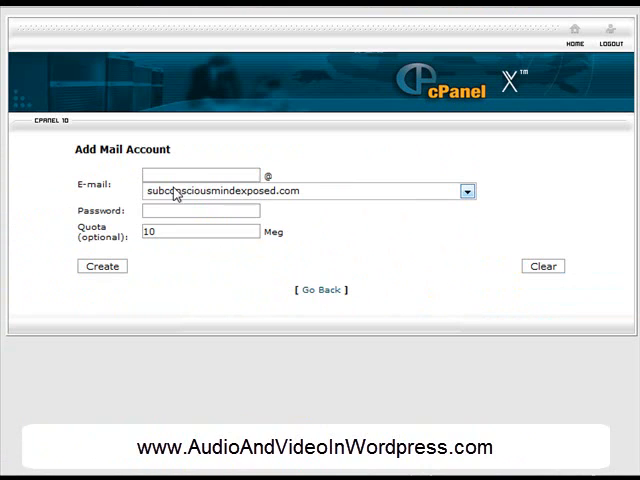
click(466, 192)
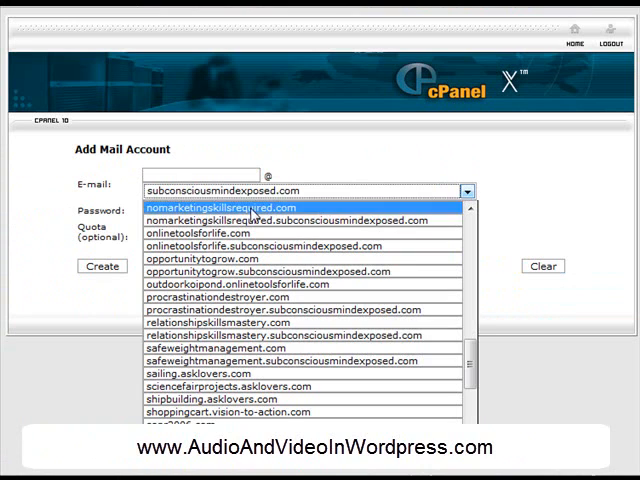
scroll(down, 3)
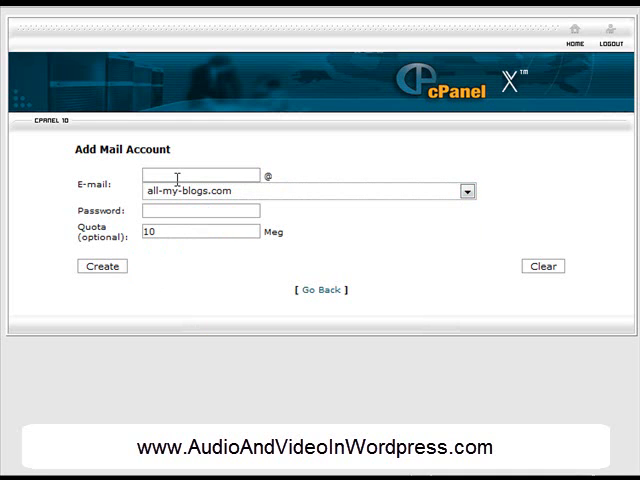
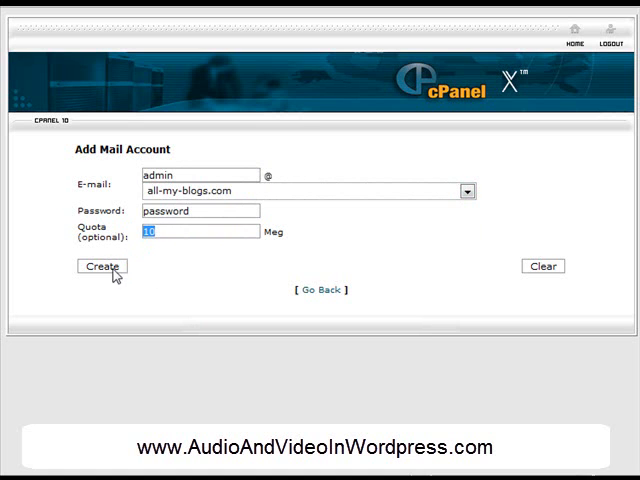
Fill in the account password and set the mailbox quota amount.
click(100, 266)
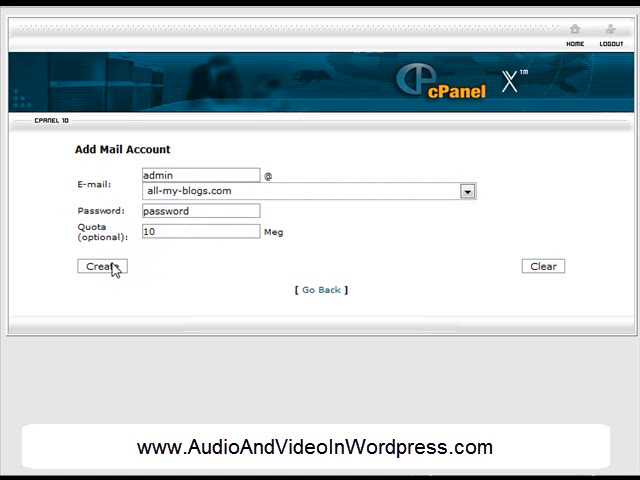
click(198, 232)
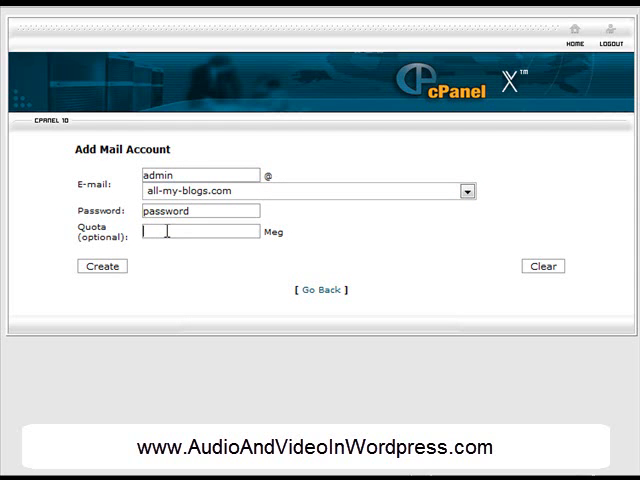
text(50)
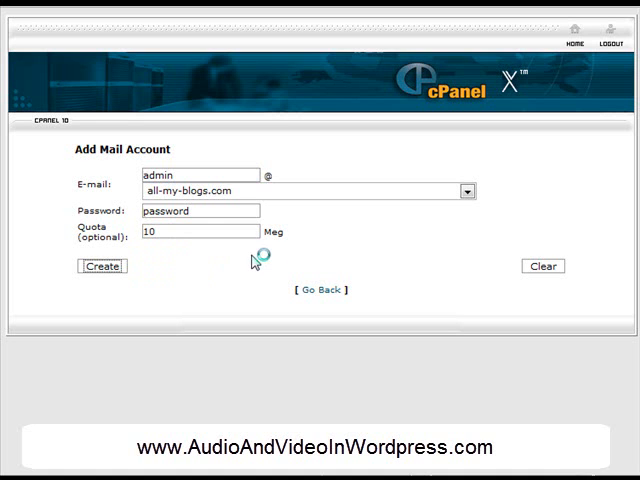
click(100, 266)
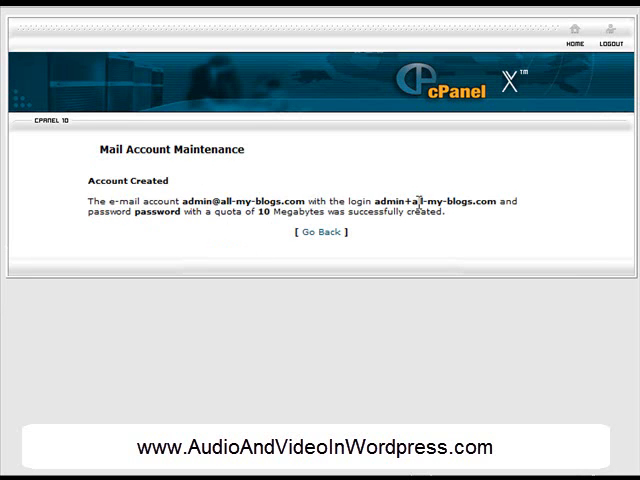
mouse_move(288, 232)
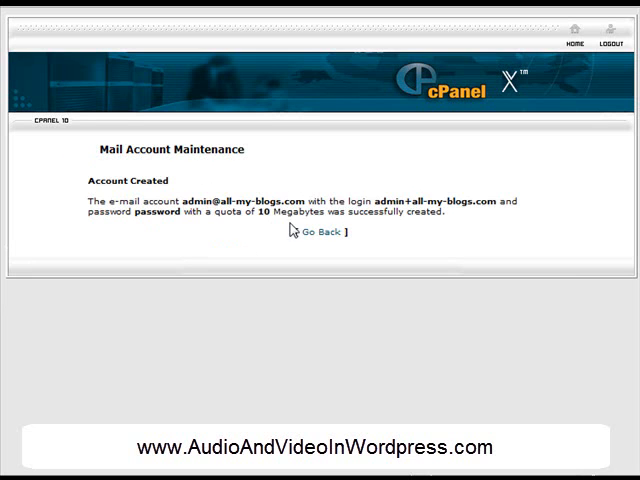
double_click(152, 212)
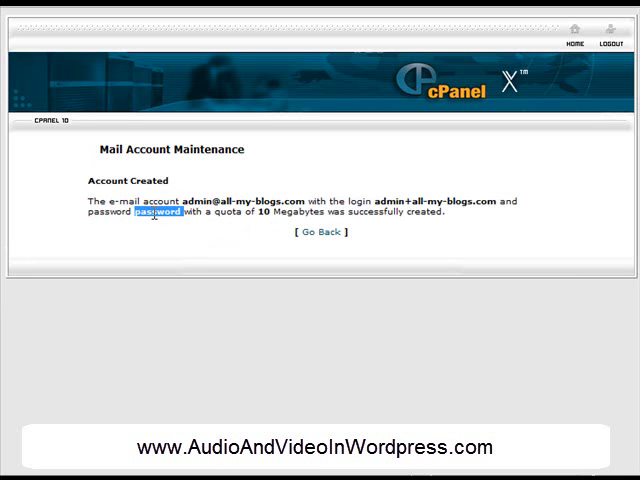
mouse_move(288, 220)
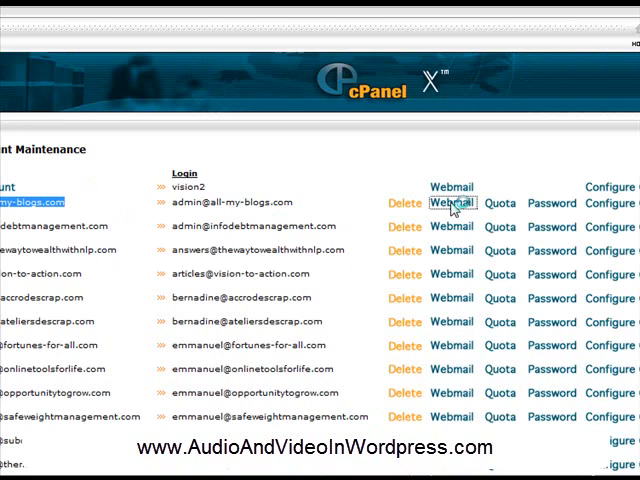
click(452, 202)
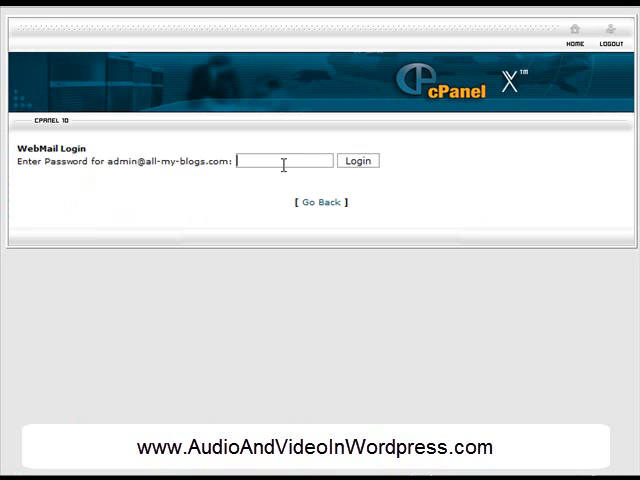
text(********)
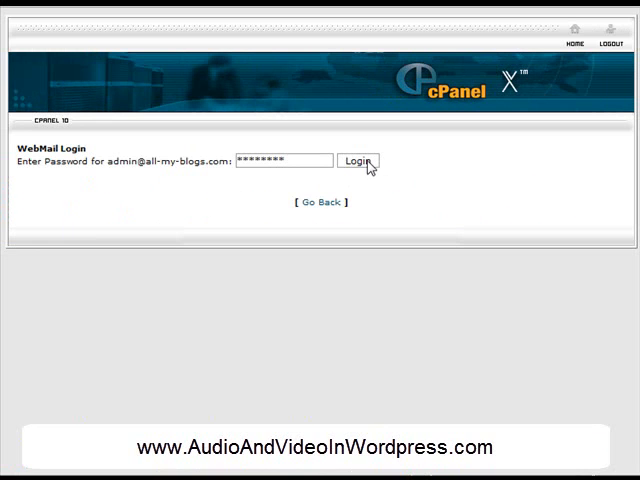
click(356, 160)
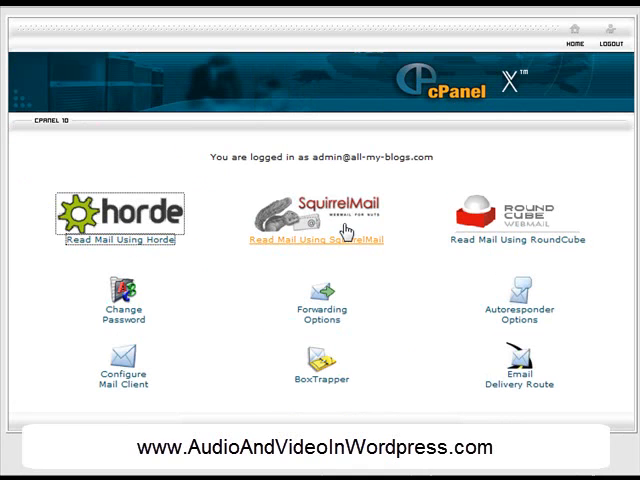
Read mail using Horde, log in on its welcome page, then return to the account list.
click(120, 210)
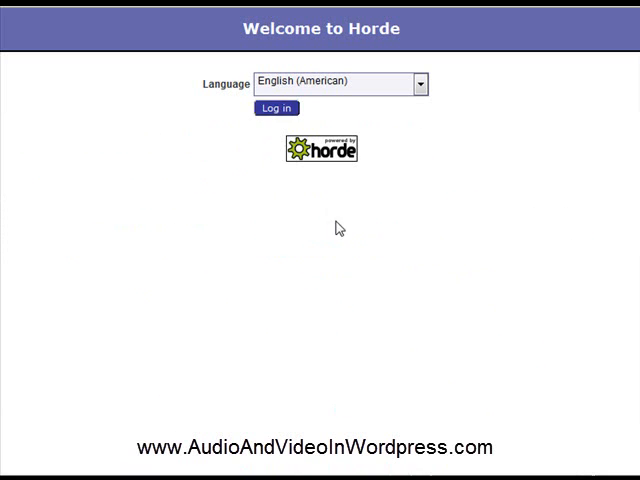
click(276, 108)
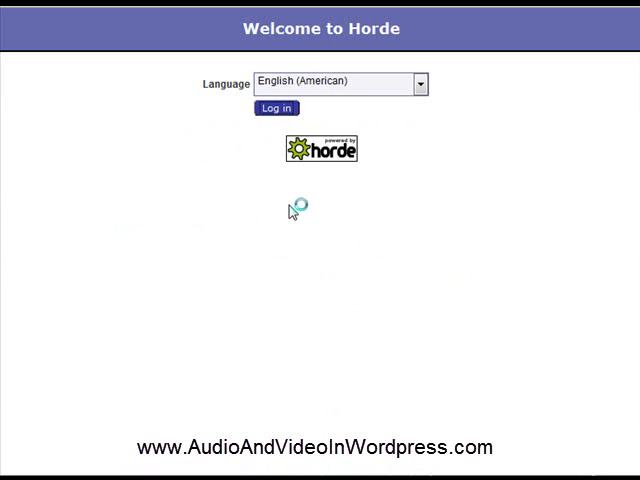
click(276, 108)
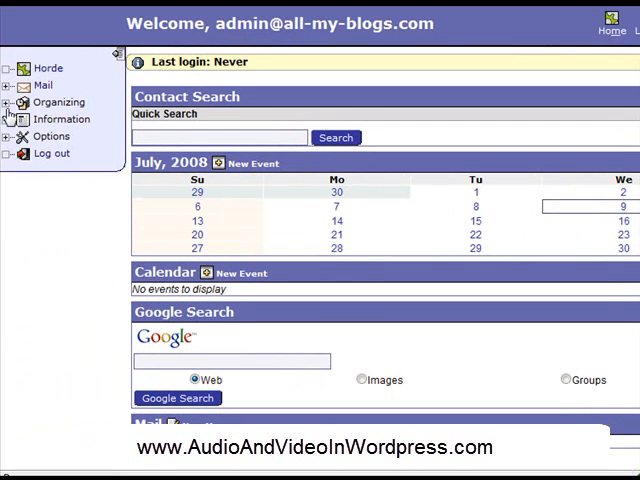
click(44, 84)
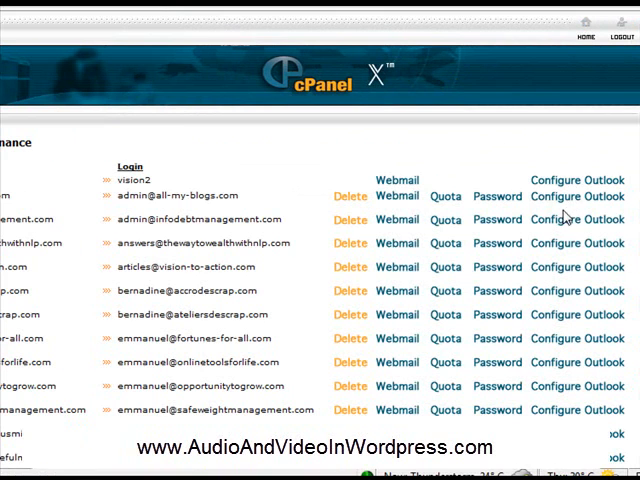
mouse_move(446, 204)
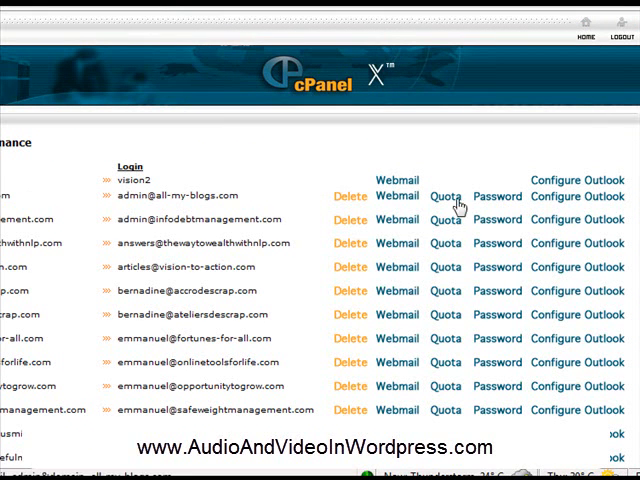
click(576, 196)
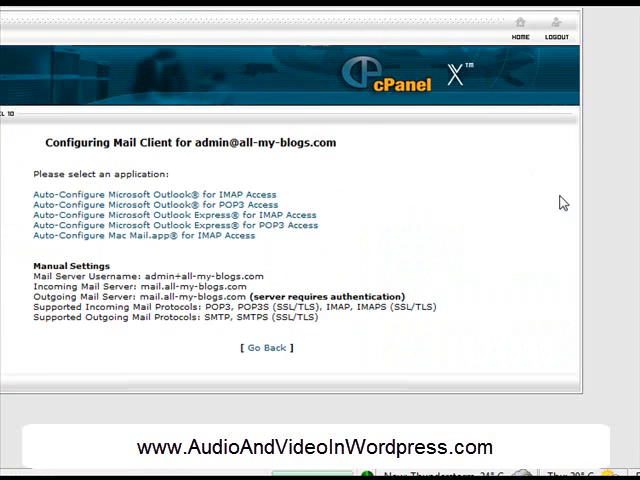
mouse_move(104, 244)
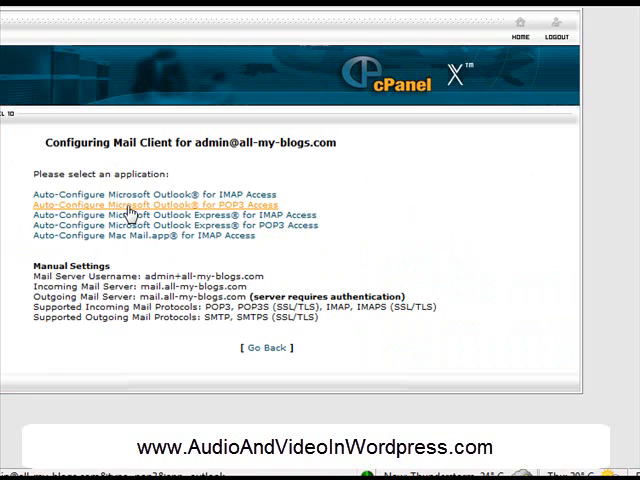
mouse_move(252, 214)
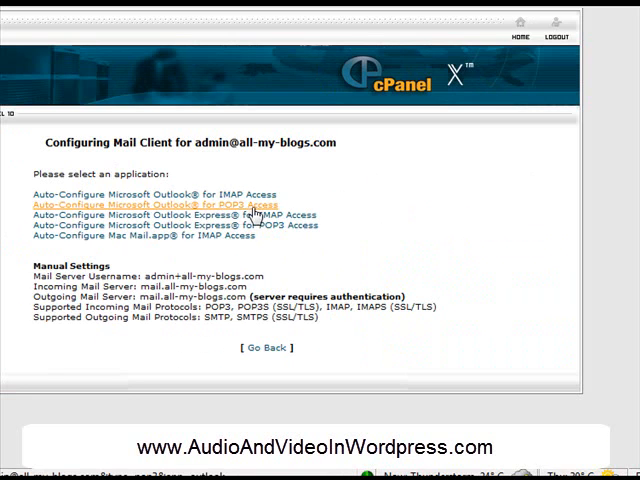
mouse_move(28, 304)
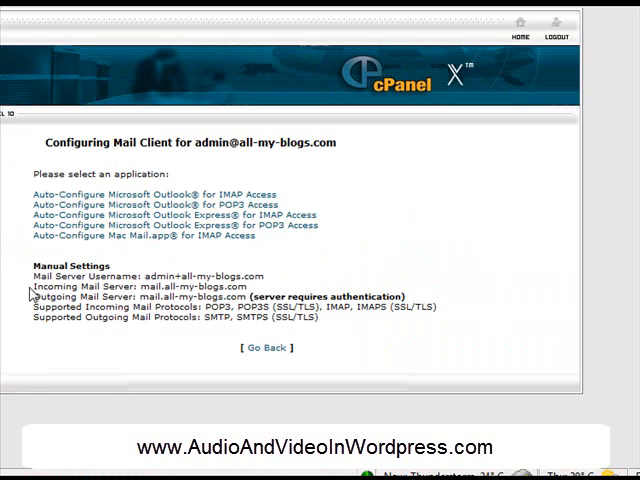